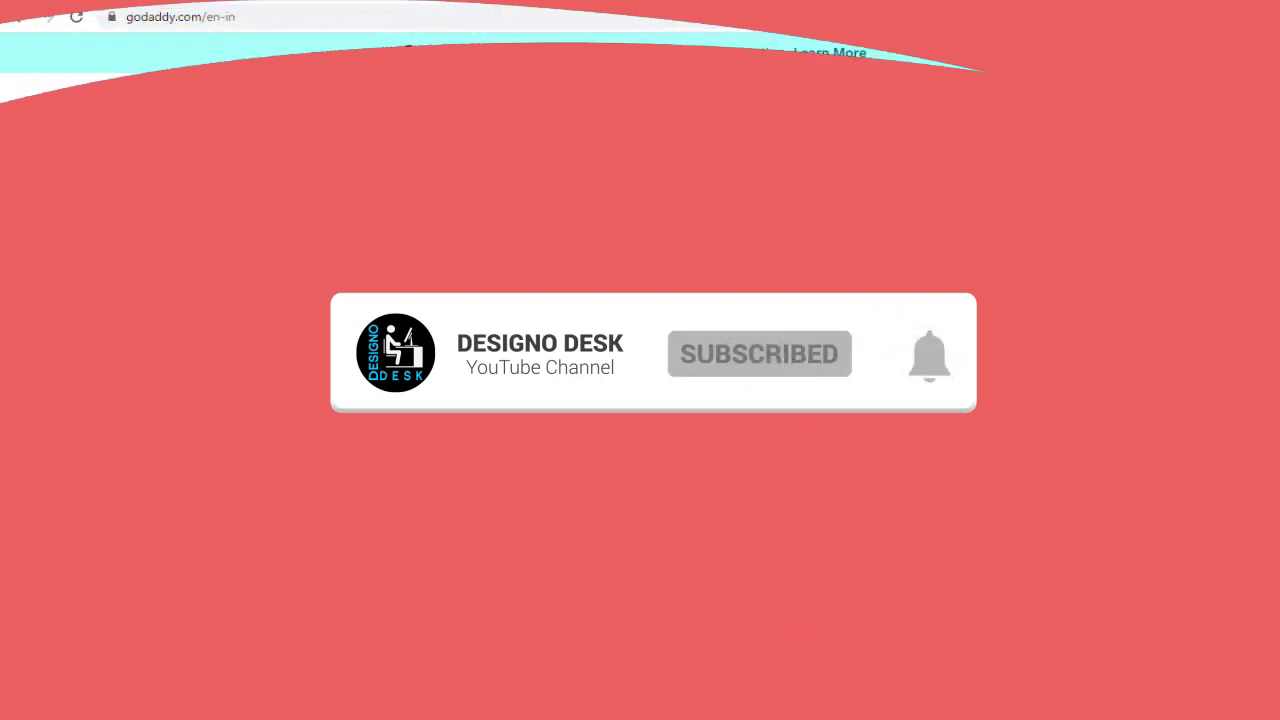
Go to My Products from the GoDaddy account dropdown.
left_click(1117, 114)
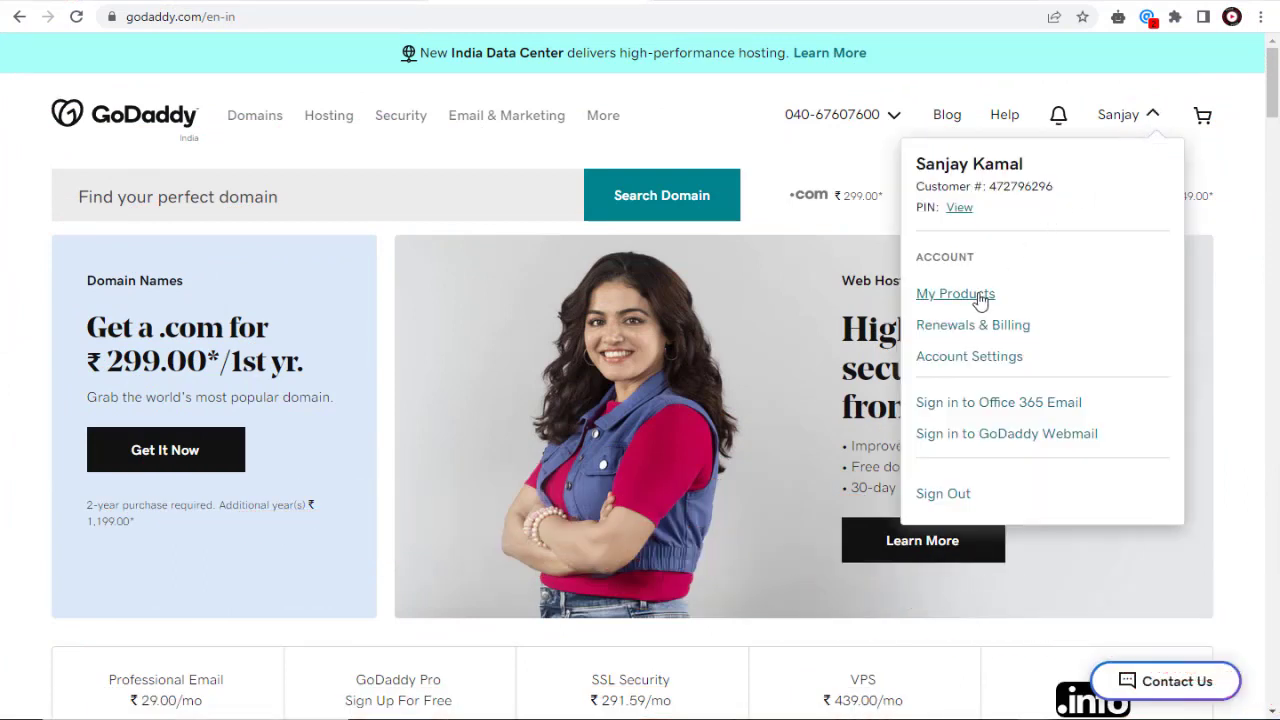
mouse_move(955, 294)
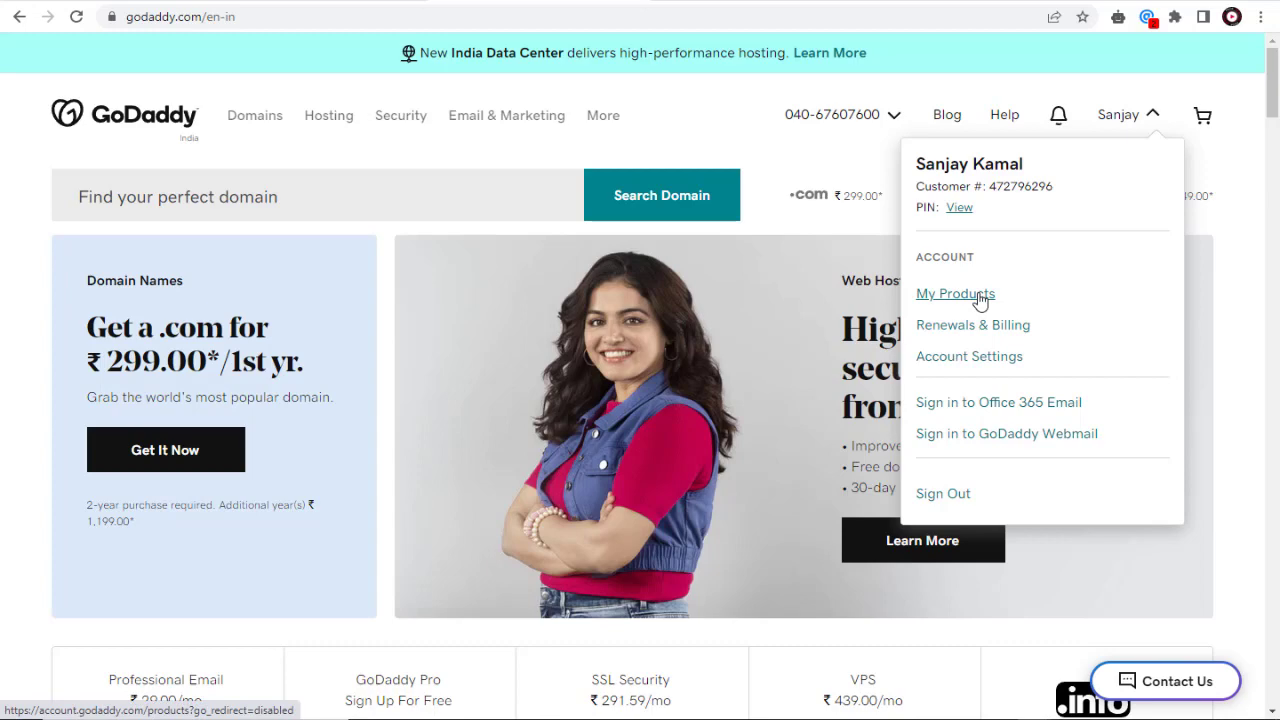
left_click(955, 293)
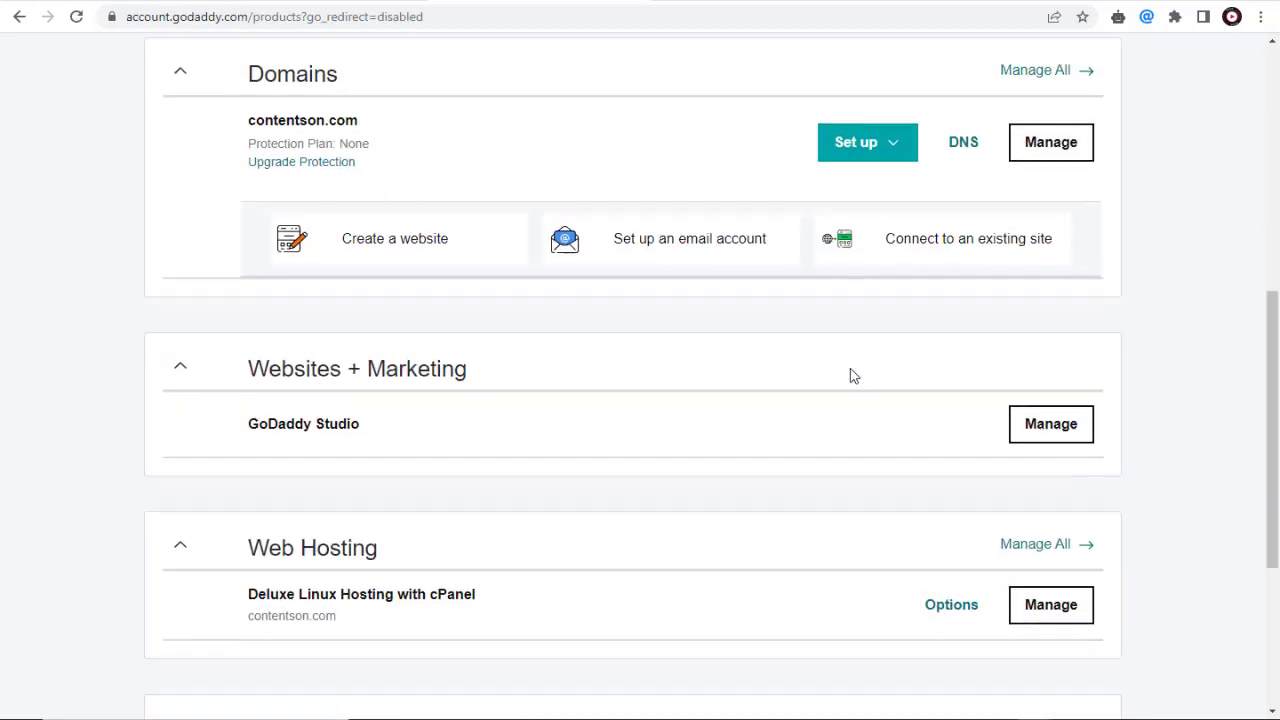
Manage the Deluxe Linux Hosting with cPanel plan under Web Hosting.
scroll("down", 3)
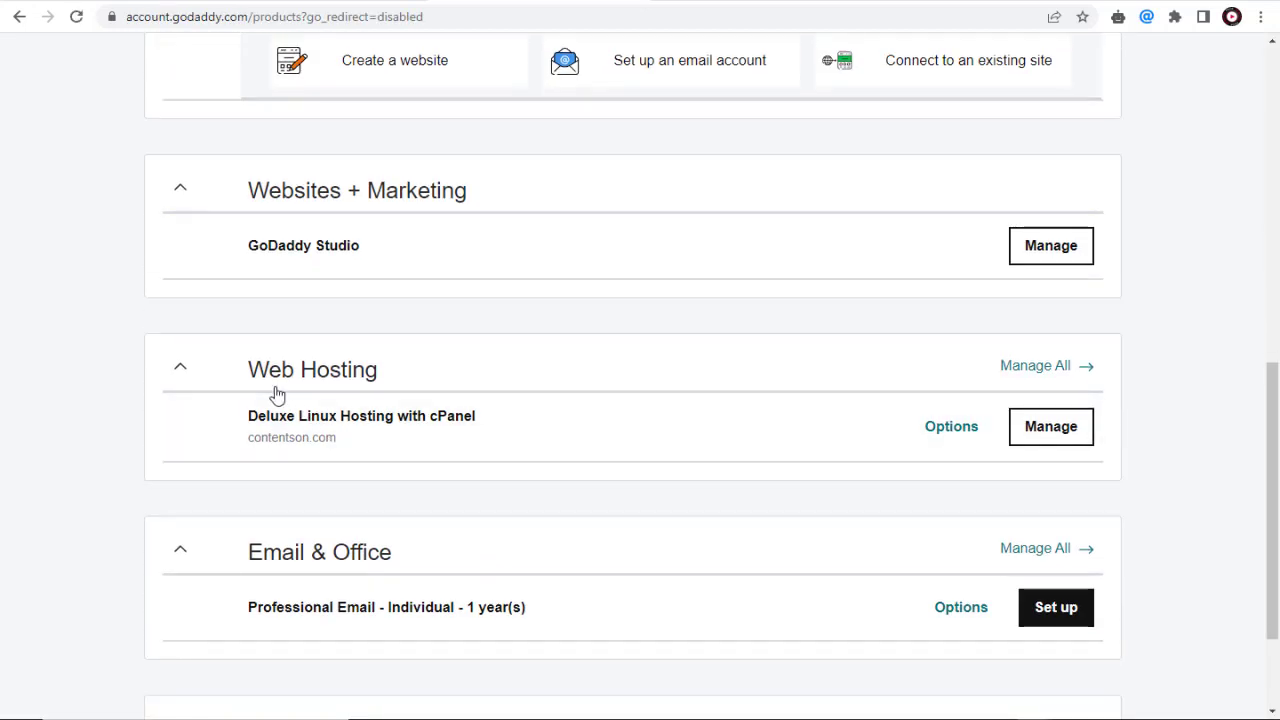
mouse_move(1050, 427)
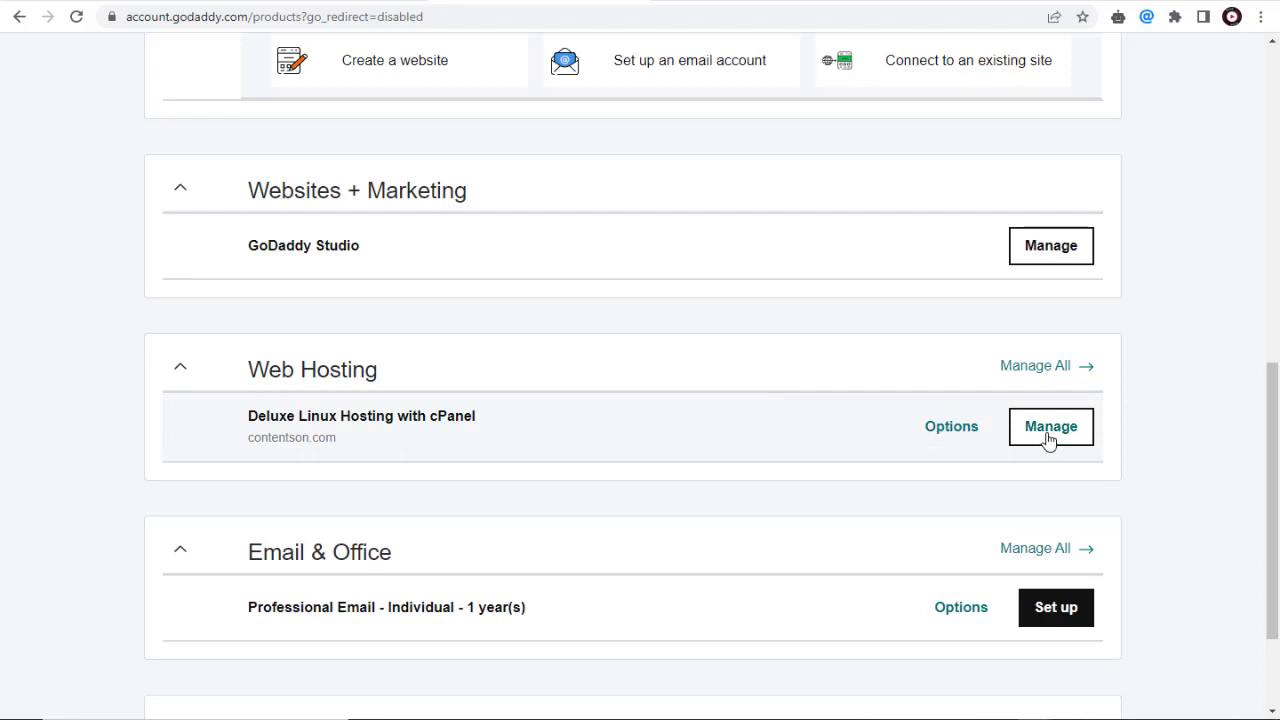
left_click(1050, 426)
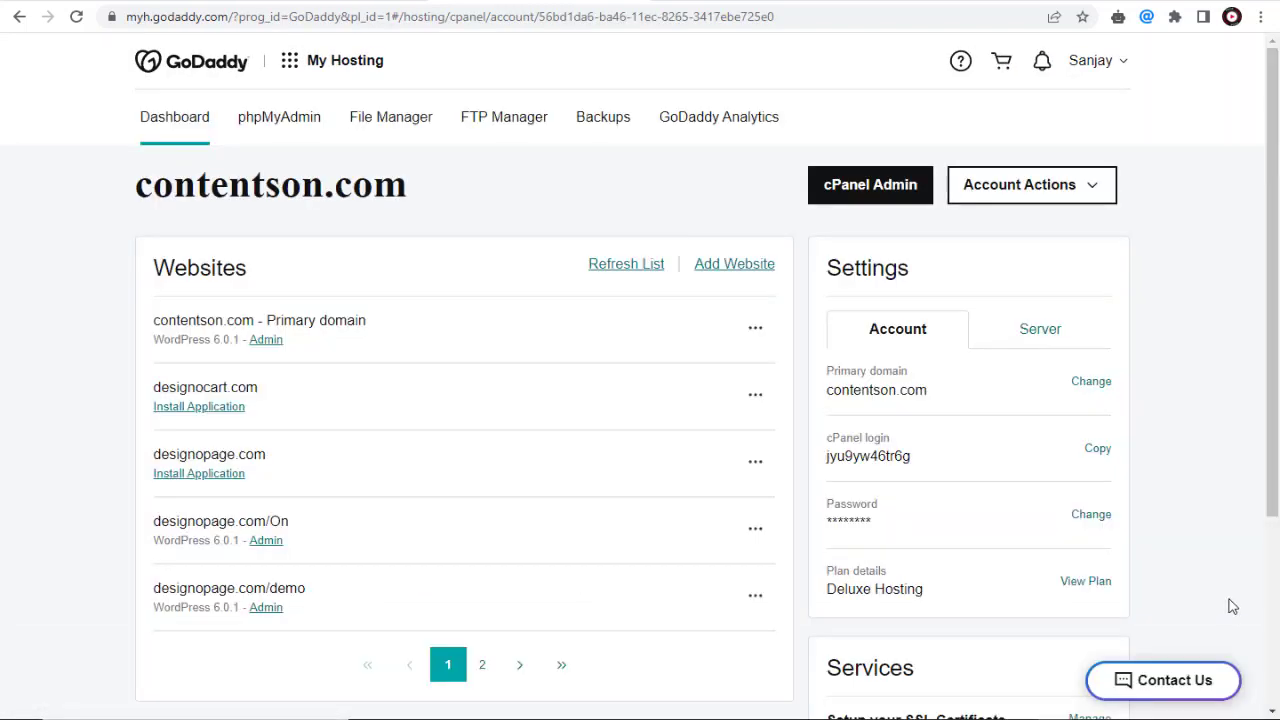
mouse_move(889, 210)
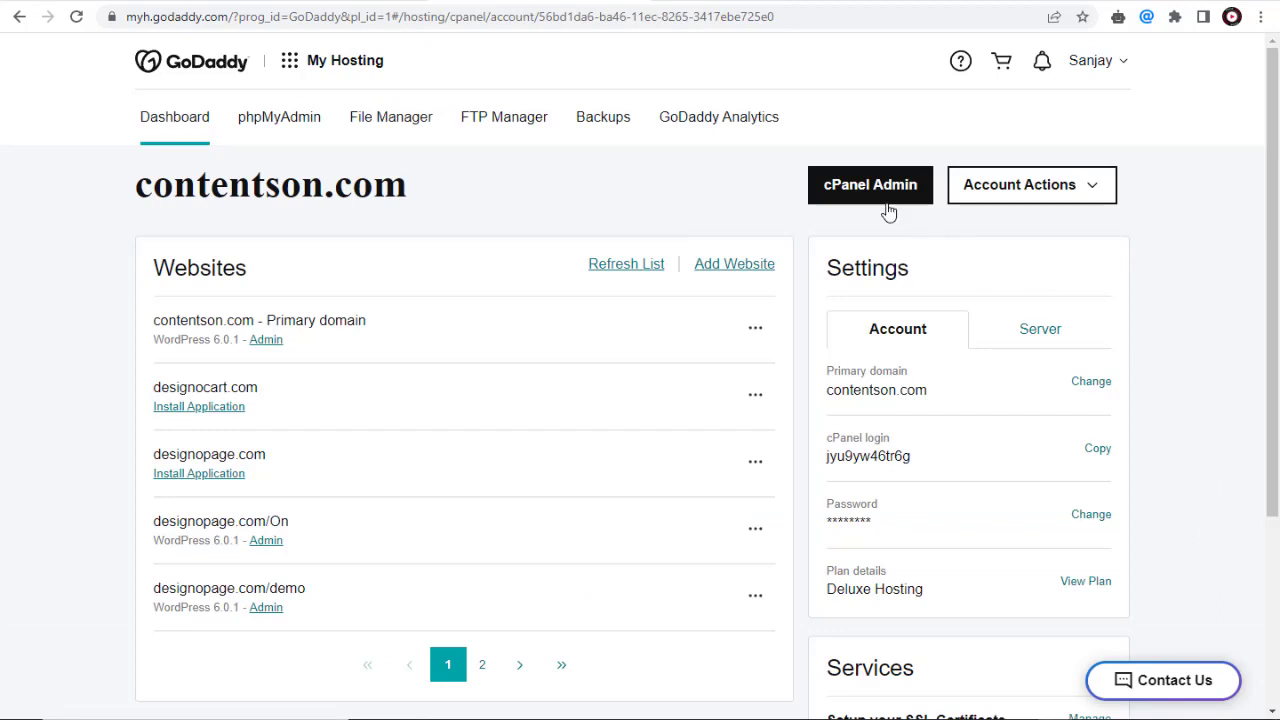
mouse_move(870, 184)
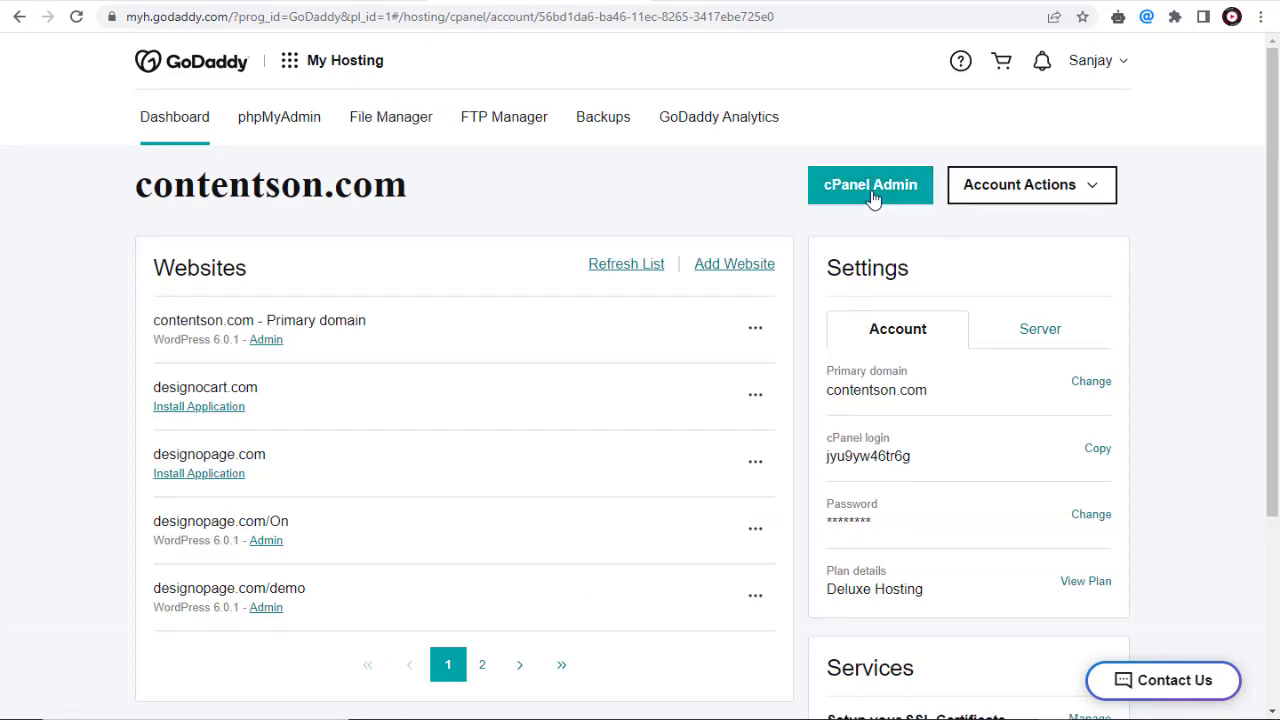
Launch cPanel Admin from the hosting dashboard.
left_click(870, 184)
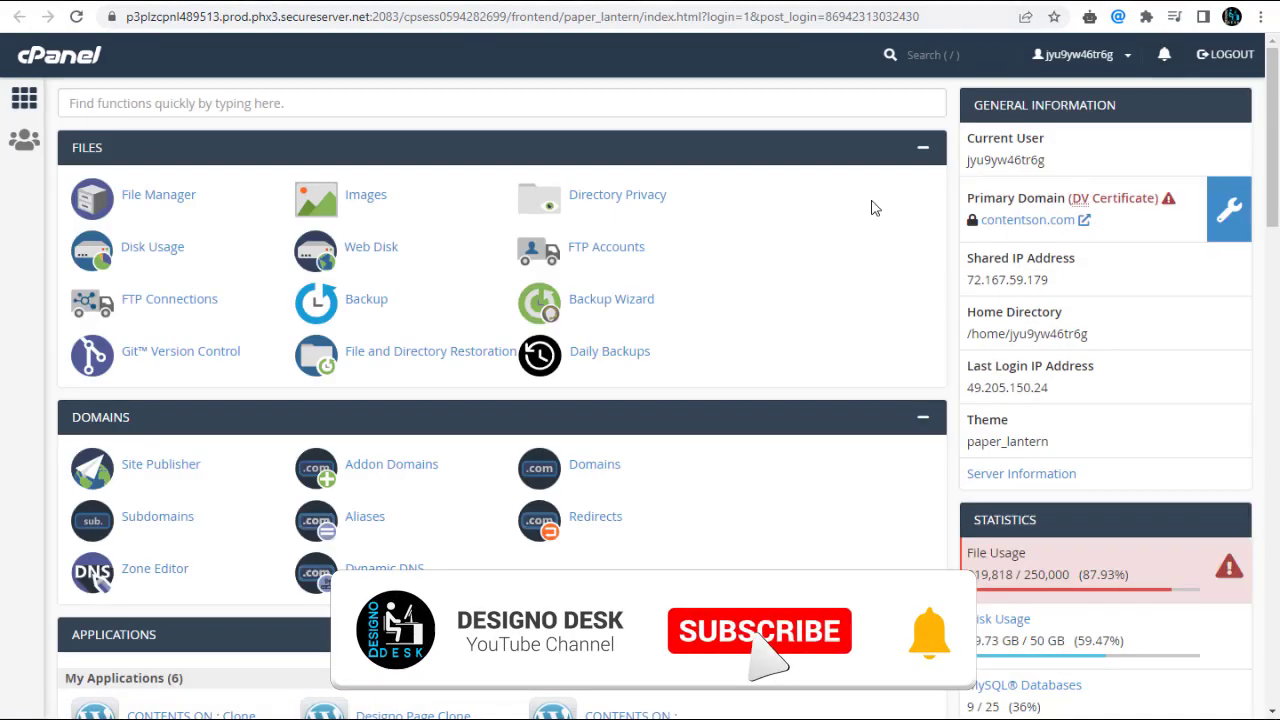
Open Email Accounts from cPanel's Email section.
scroll("down", 3)
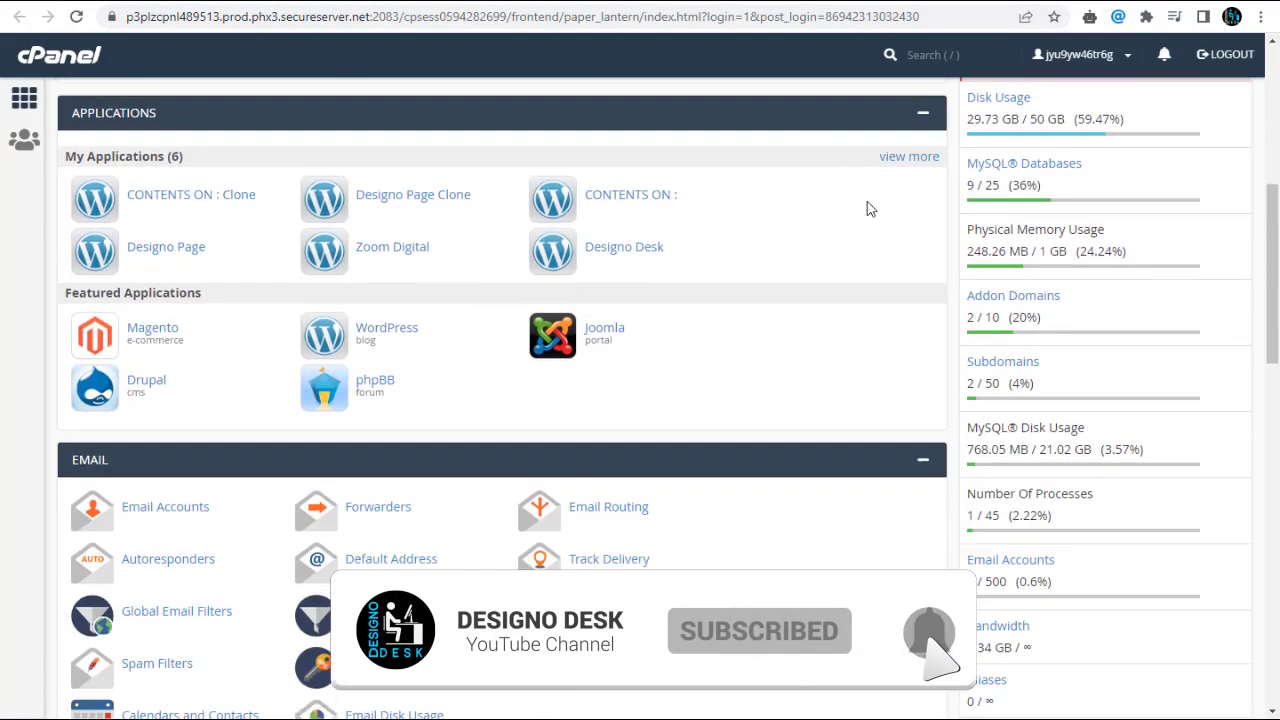
scroll("down", 3)
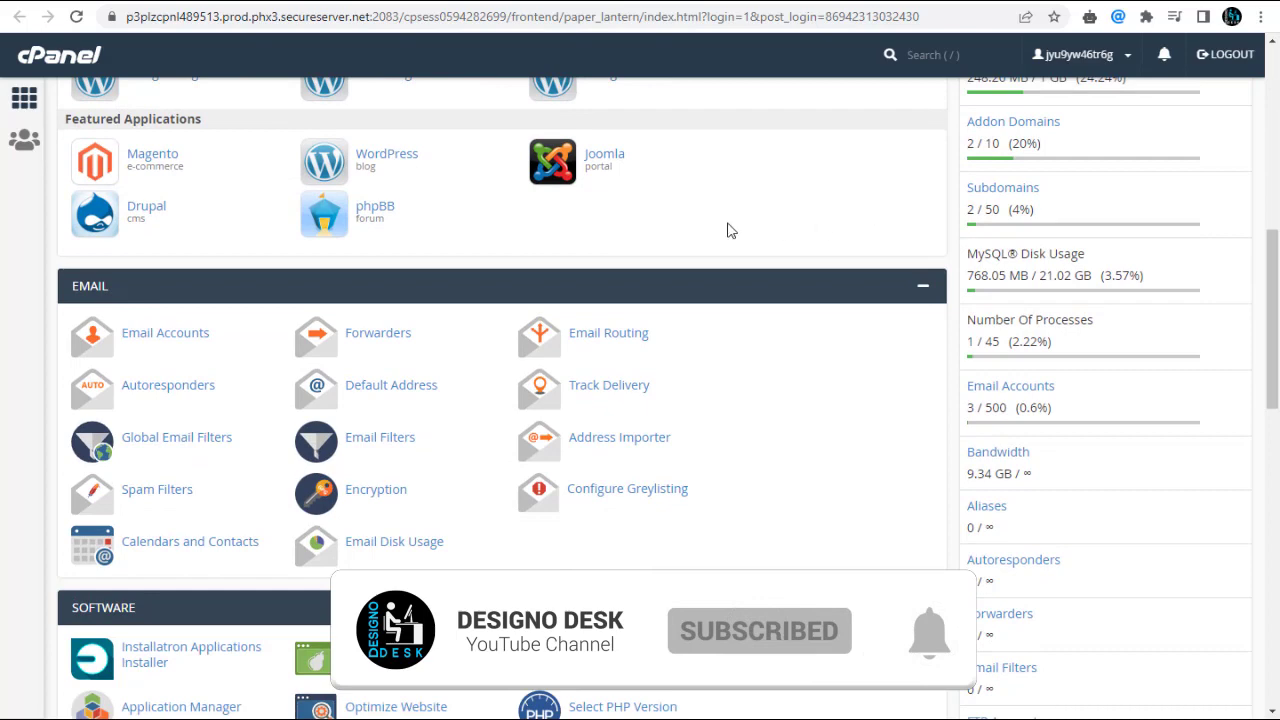
left_click(165, 333)
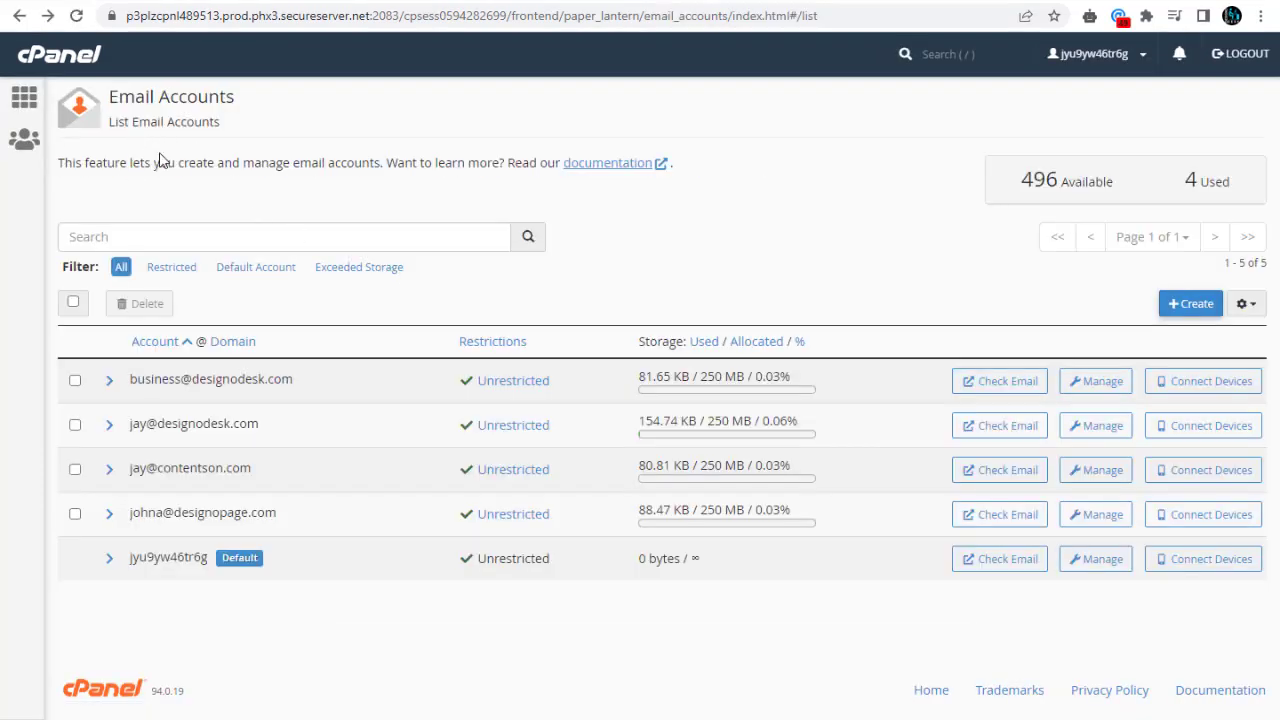
mouse_move(170, 405)
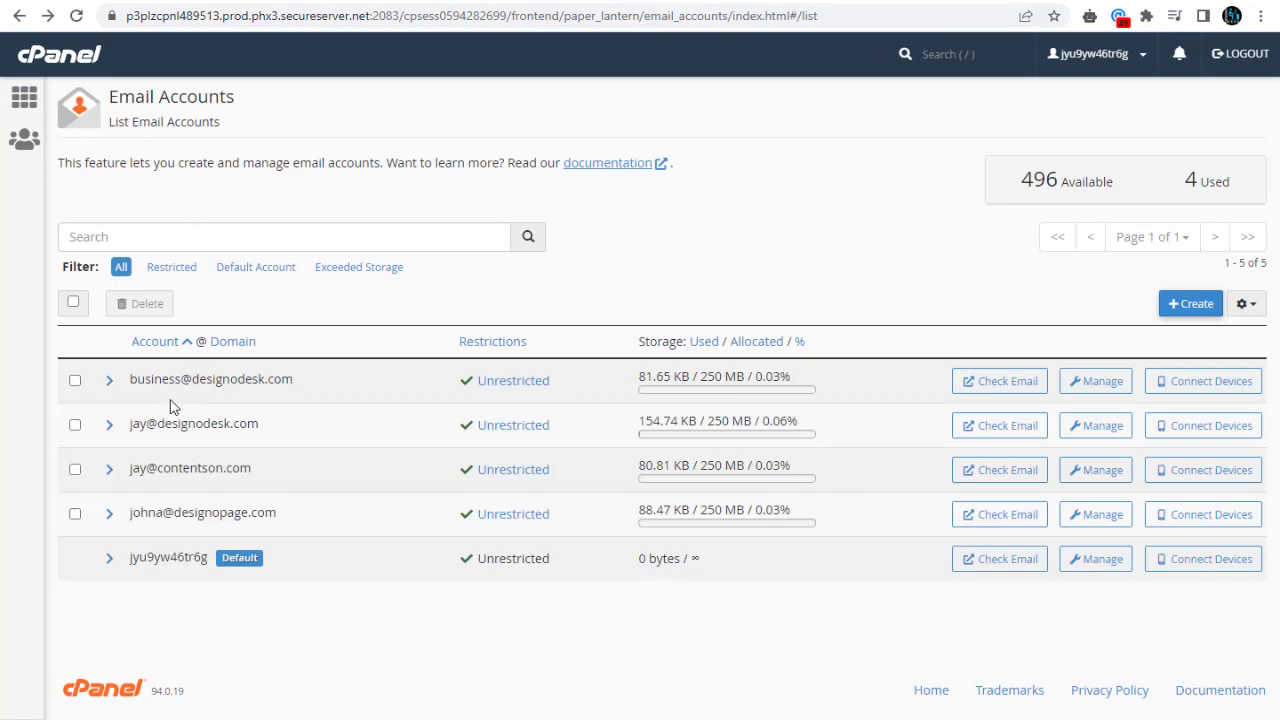
mouse_move(285, 403)
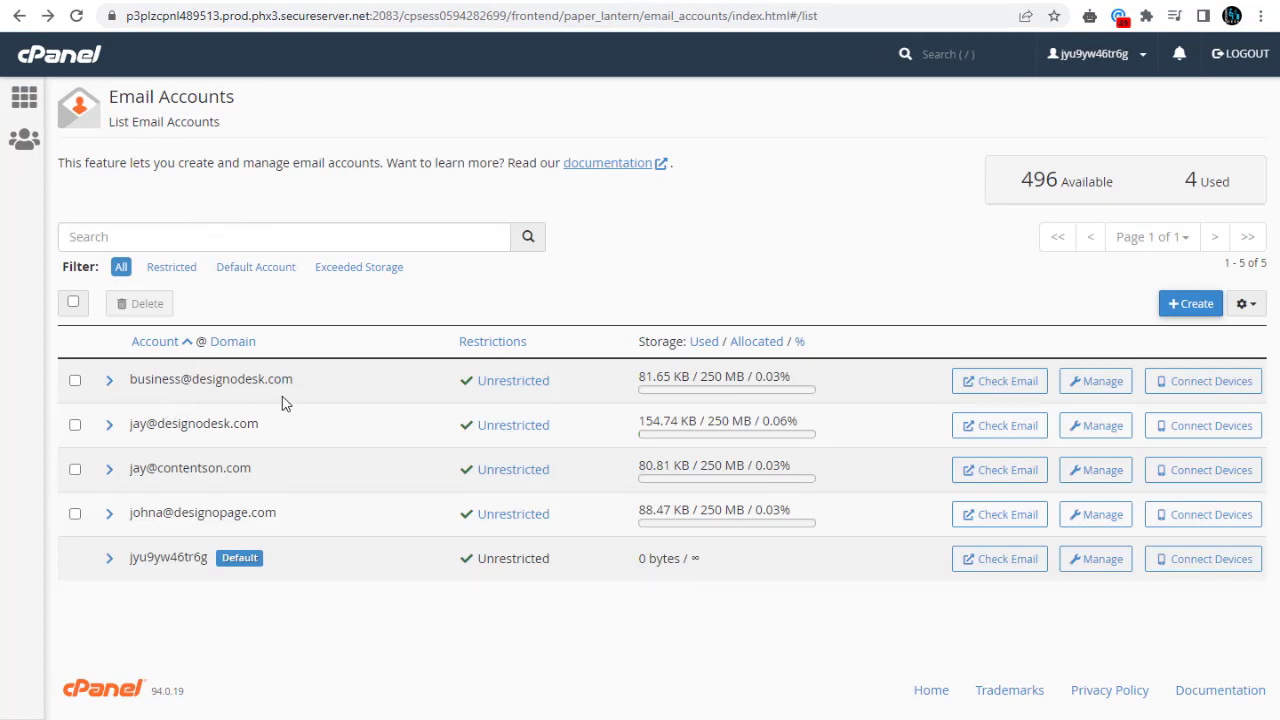
mouse_move(432, 416)
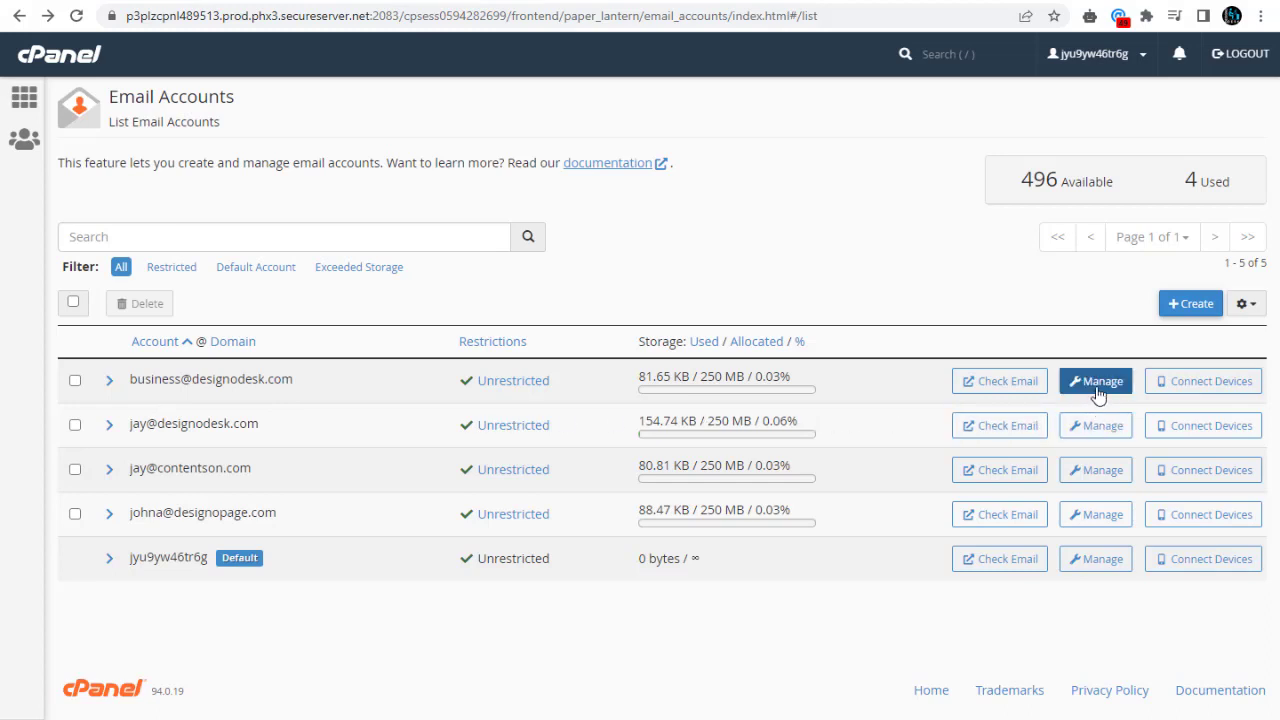
mouse_move(1100, 385)
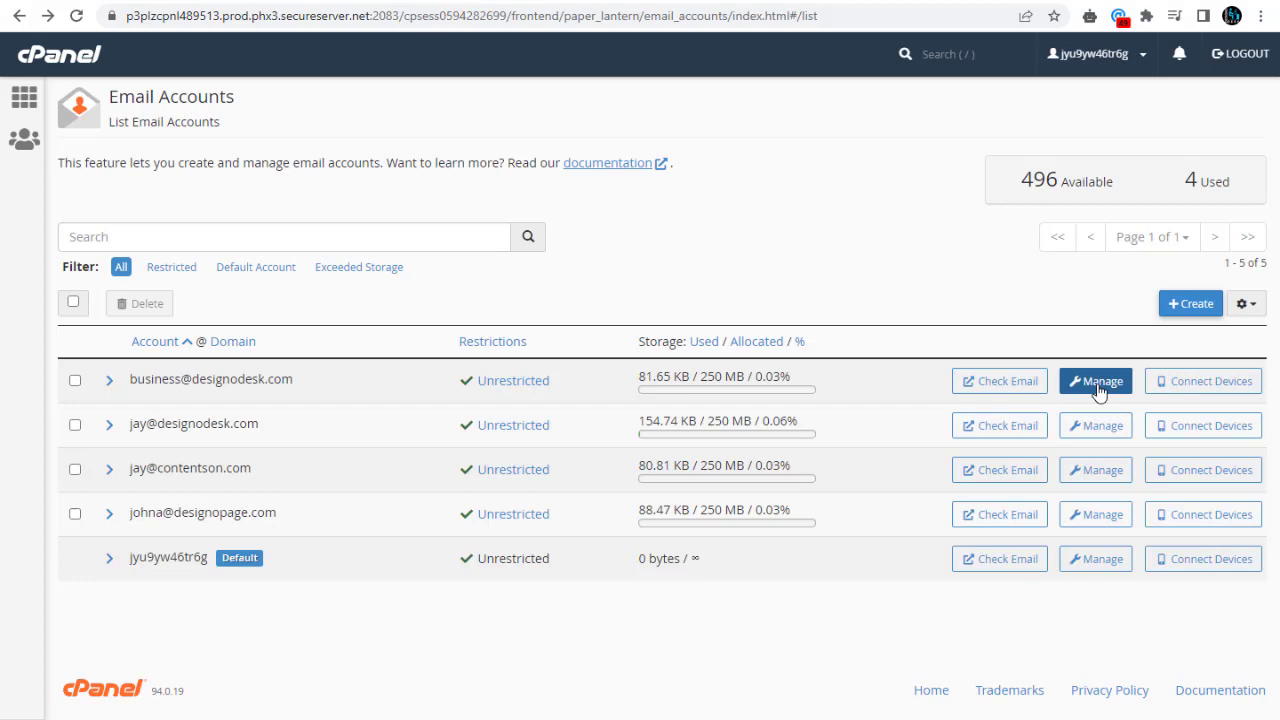
left_click(1095, 381)
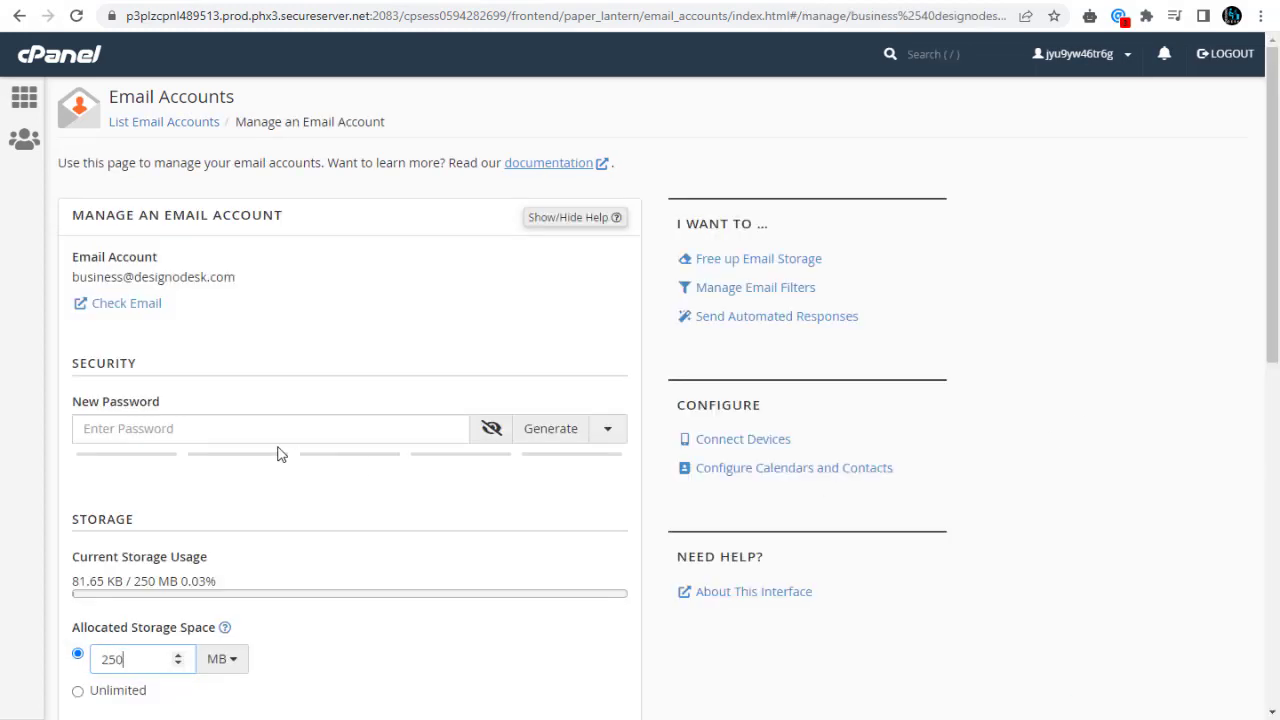
type("•••••")
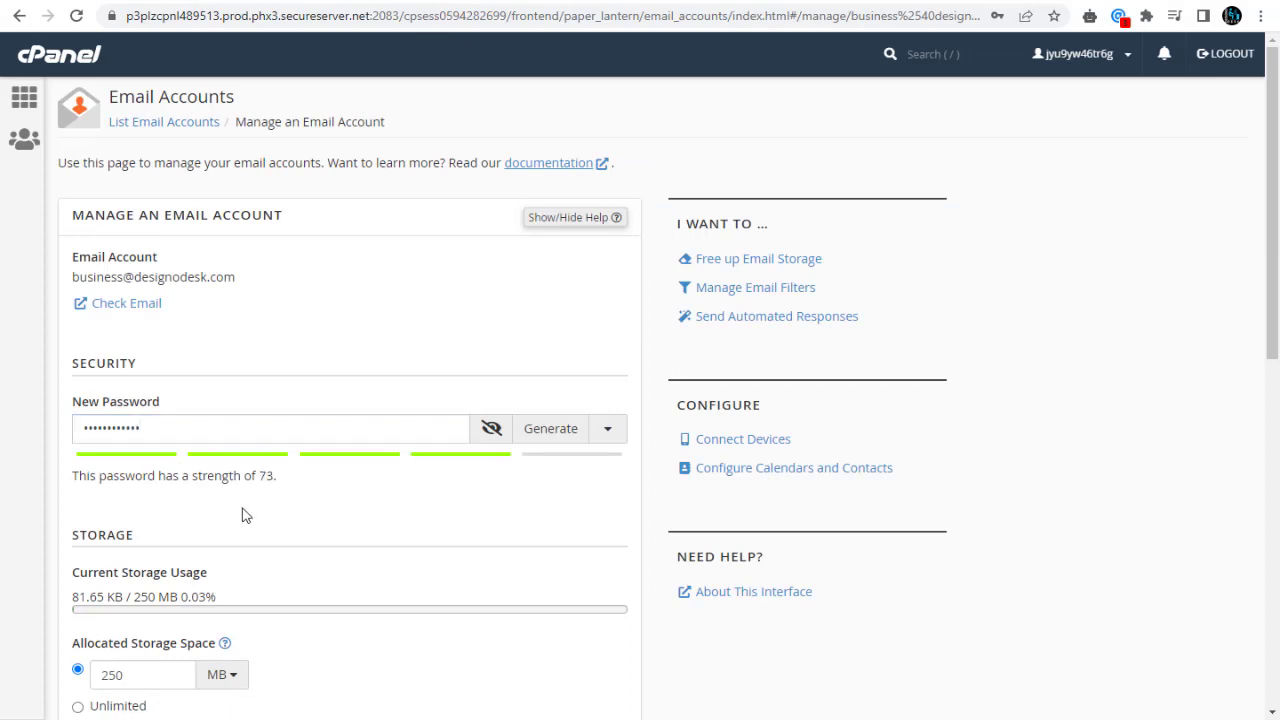
scroll("down", 3)
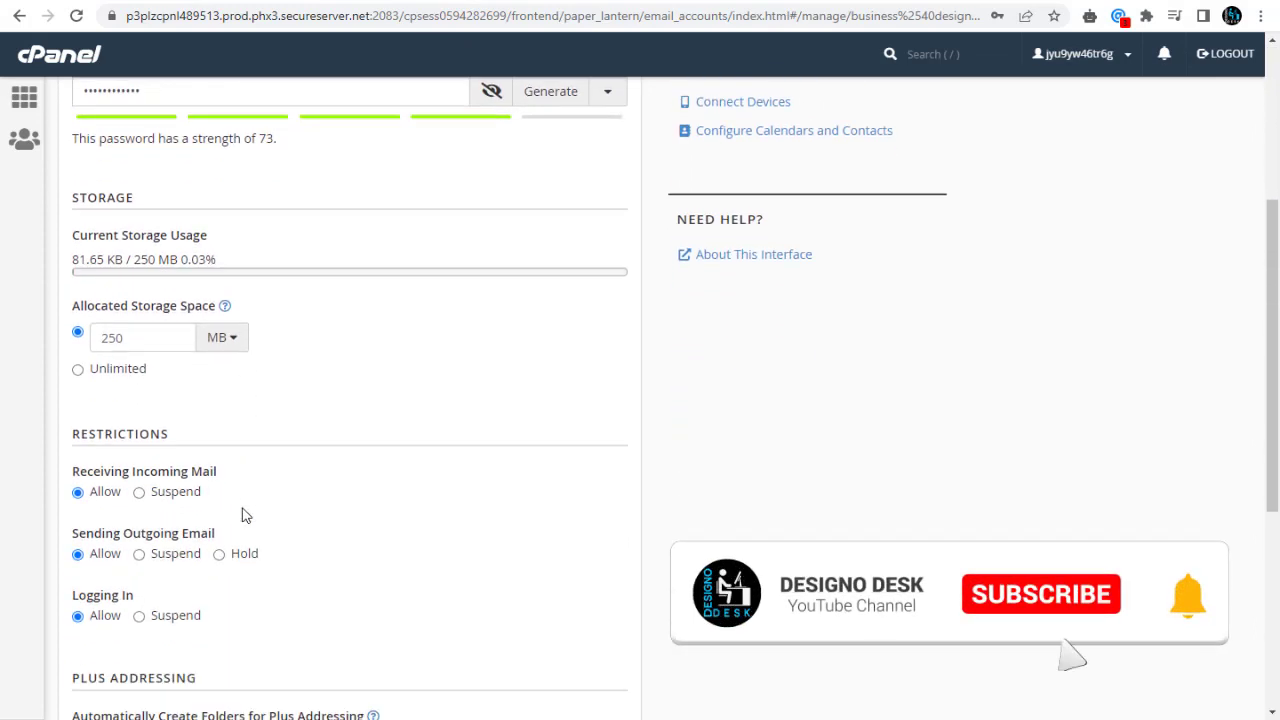
scroll("down", 3)
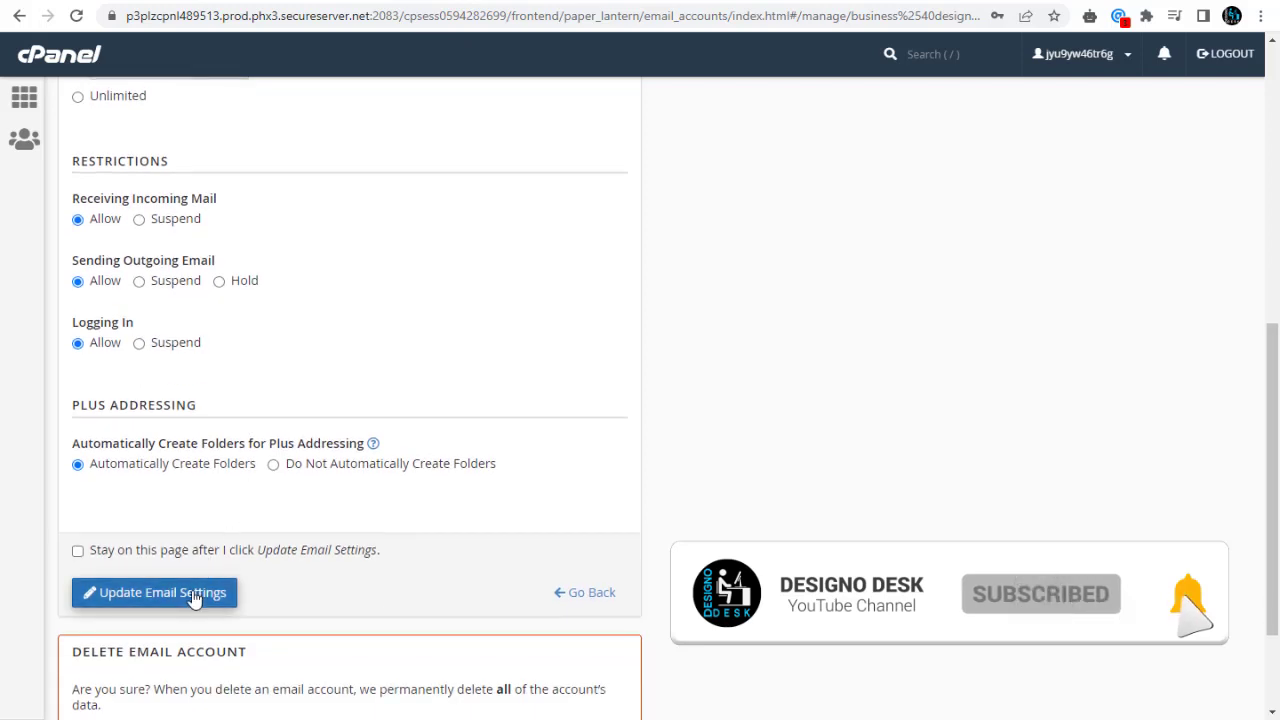
left_click(154, 592)
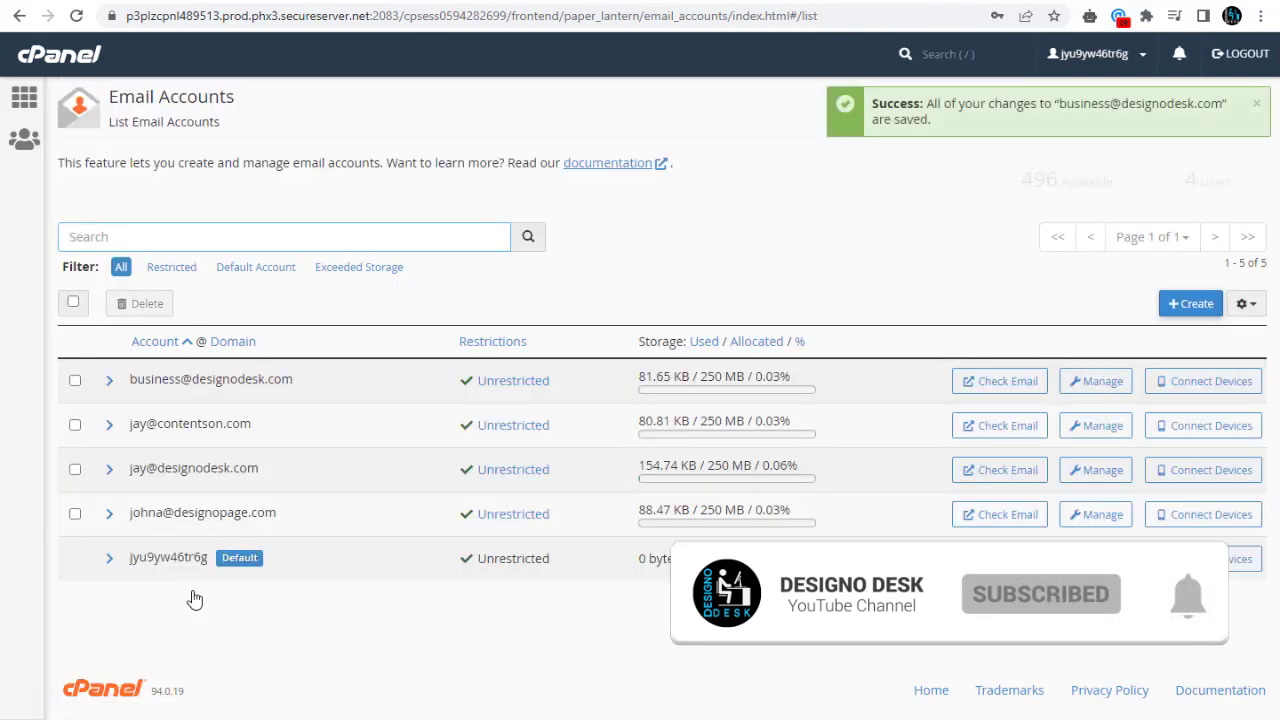